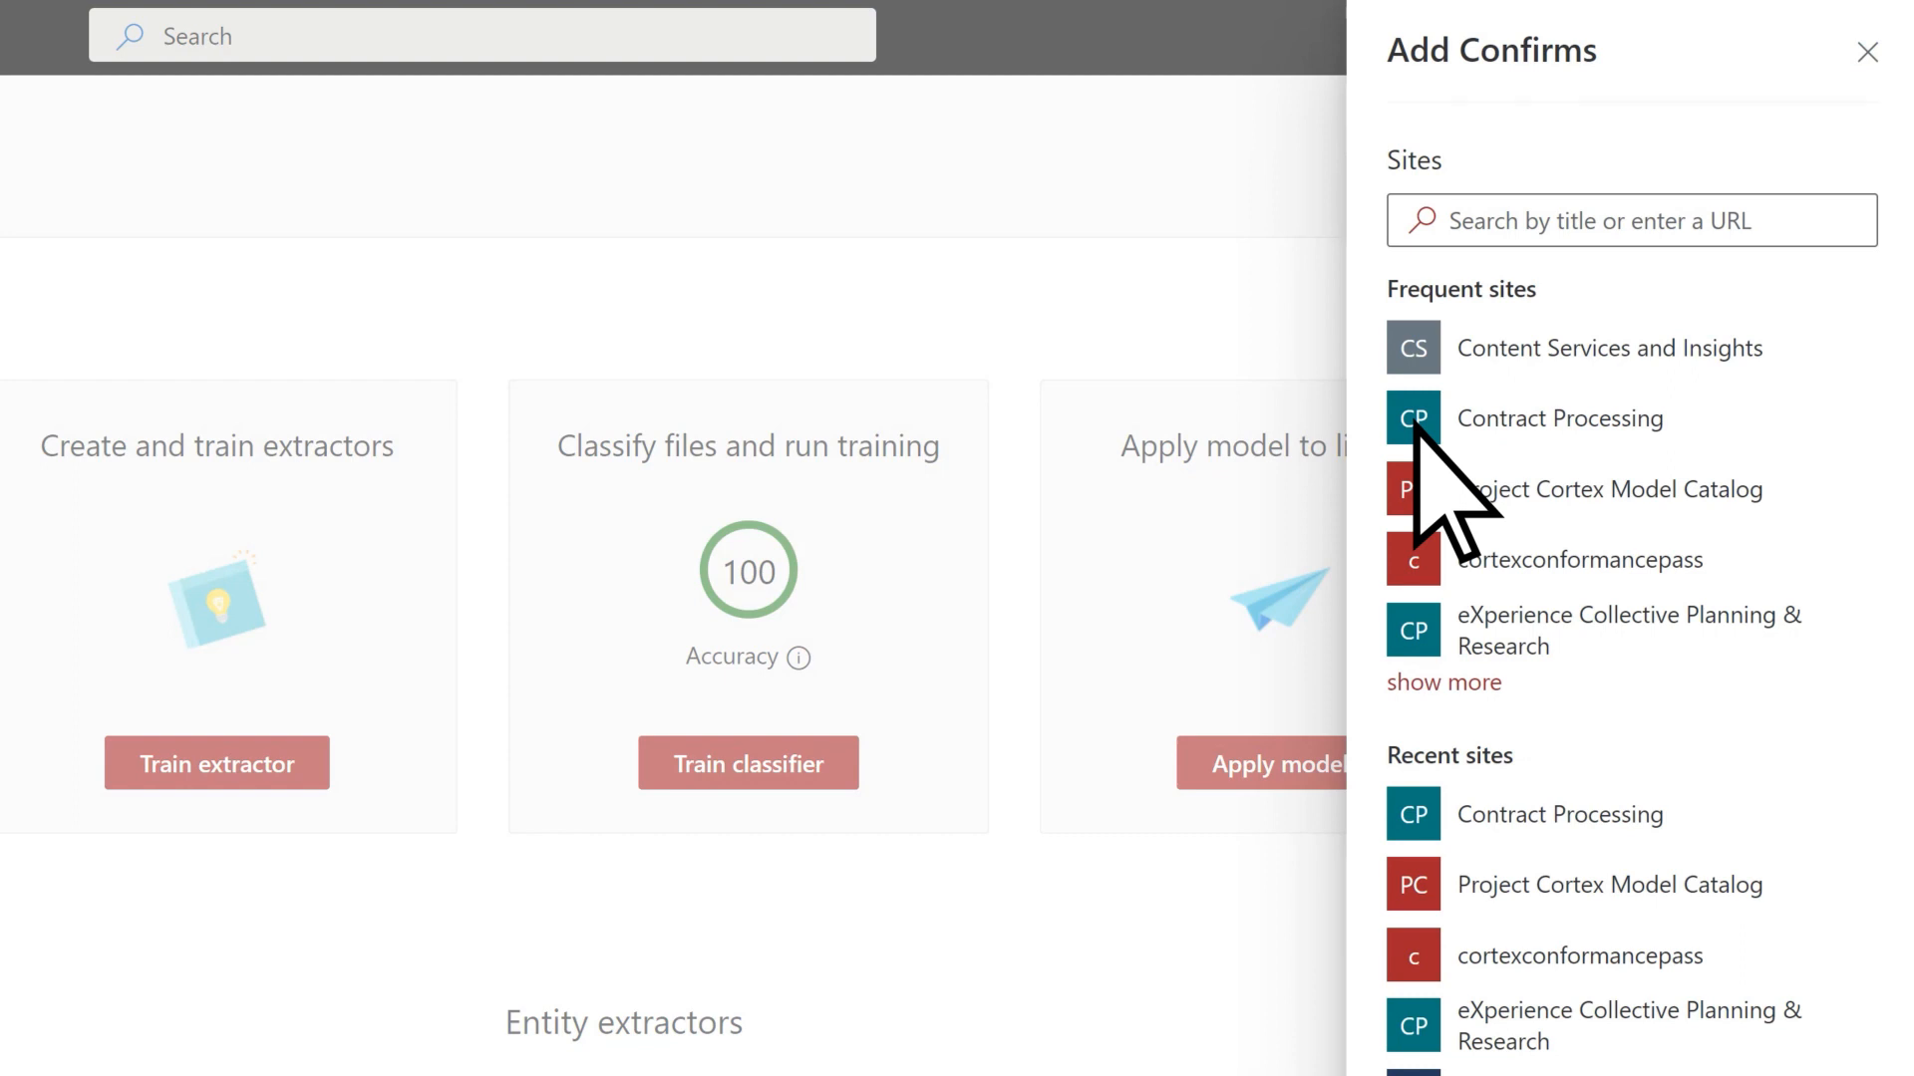
Step: Choose Contract Processing as the destination site for the Confirms model
left_click(1559, 416)
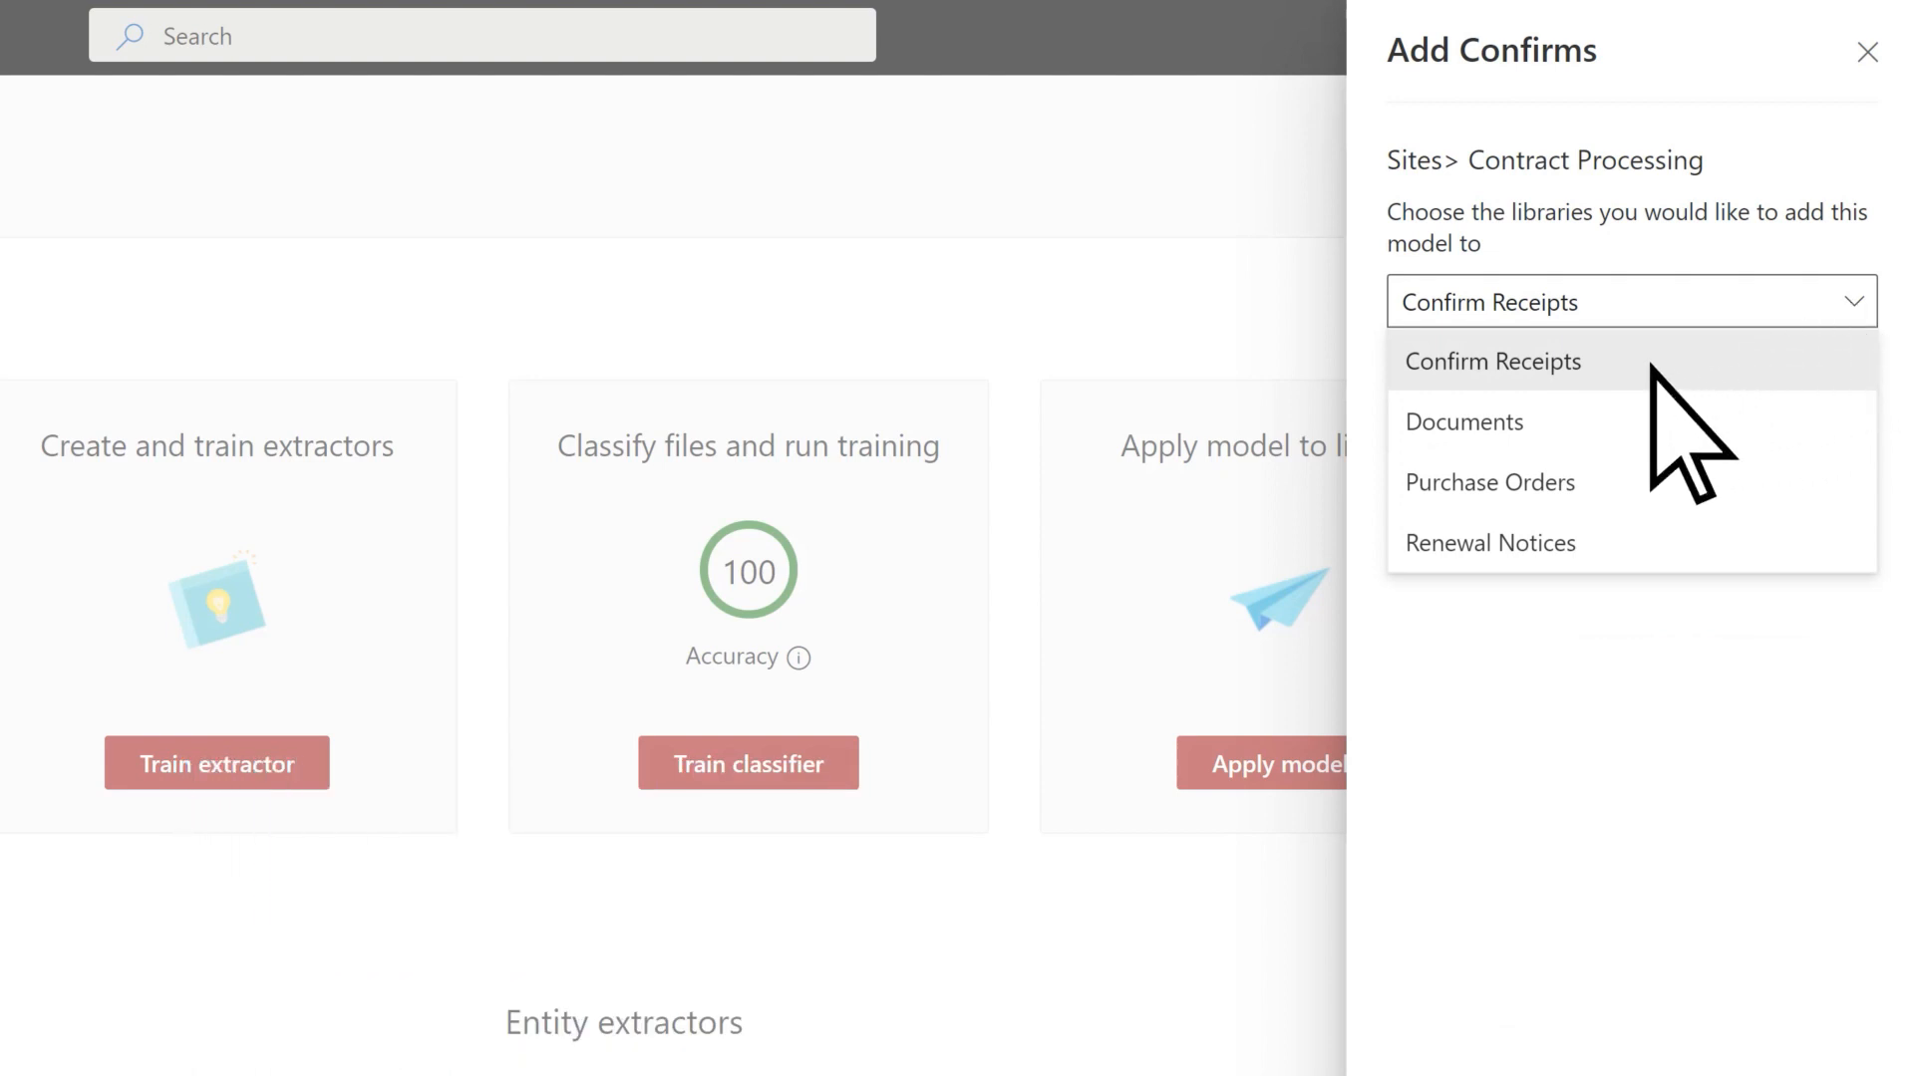
Step: Apply the model to the Confirm Receipts library with the new view kept as default
left_click(1493, 360)
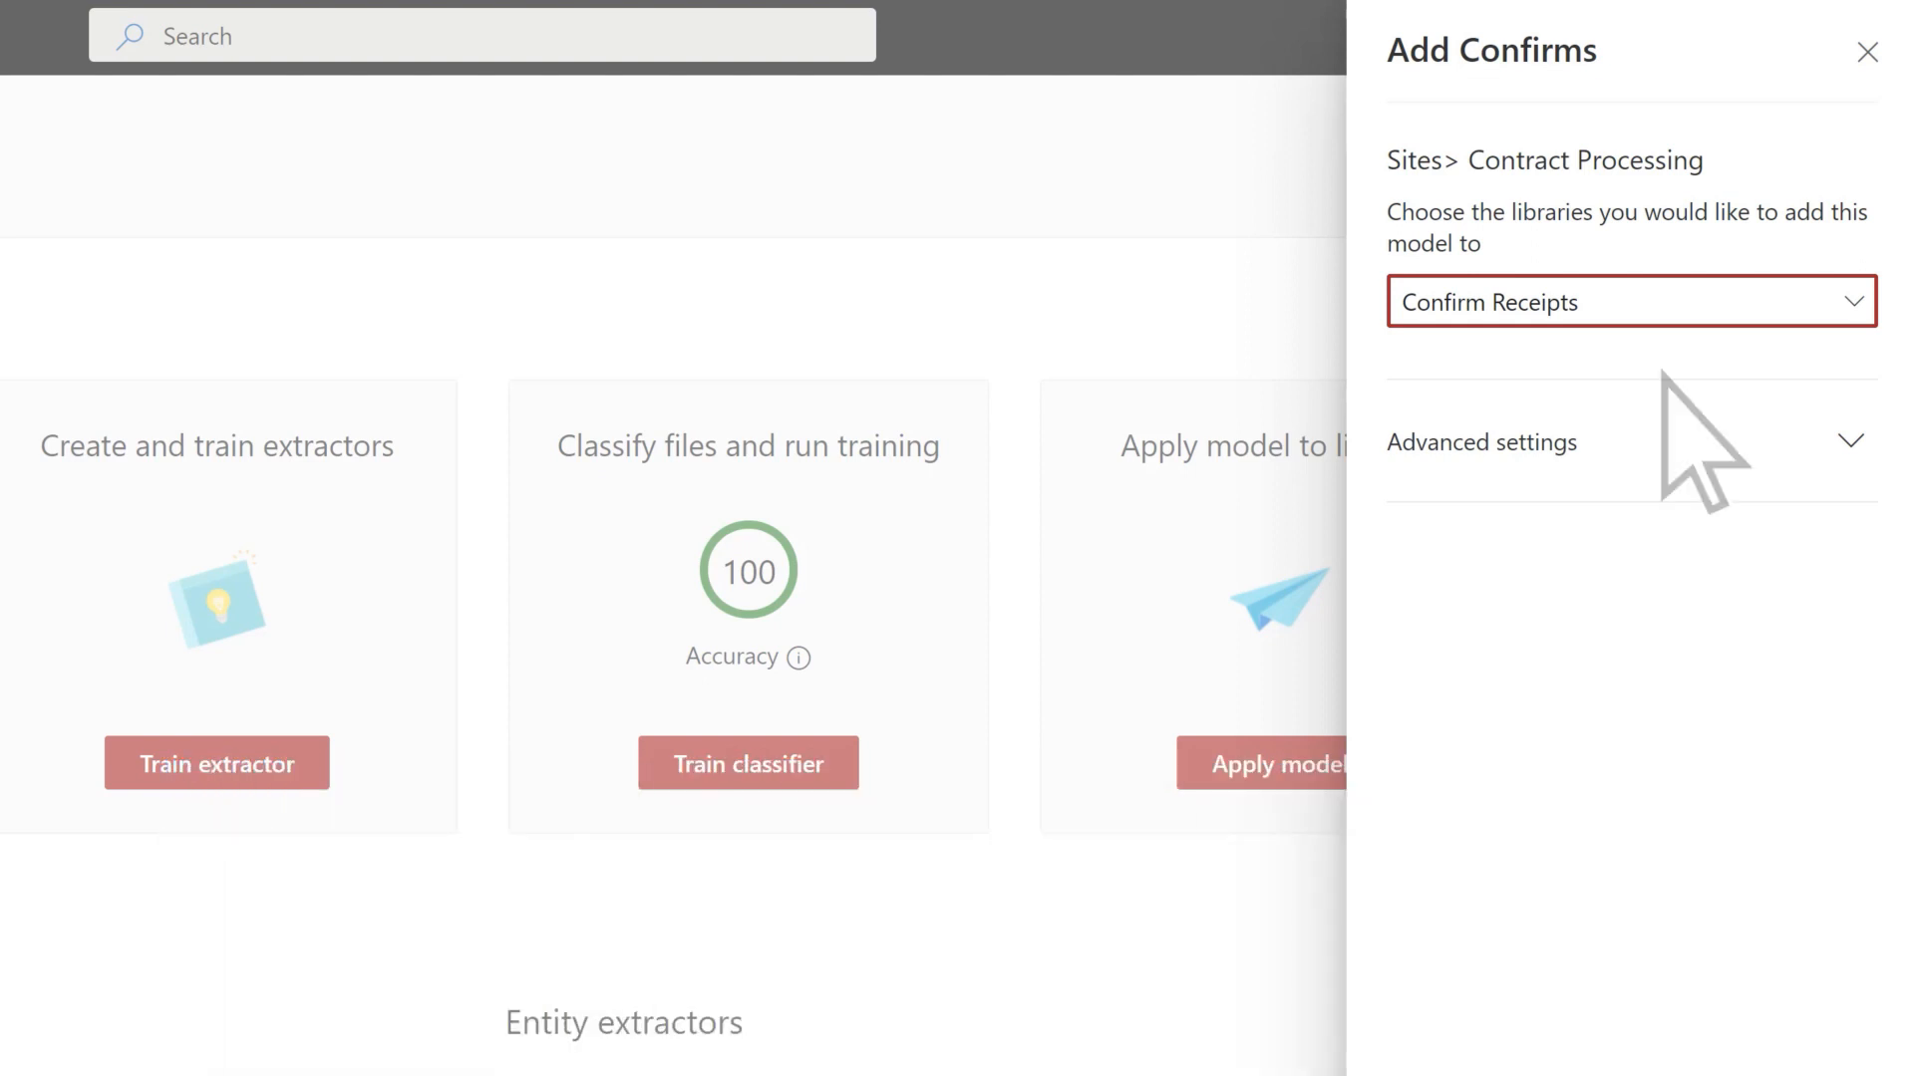
left_click(1848, 443)
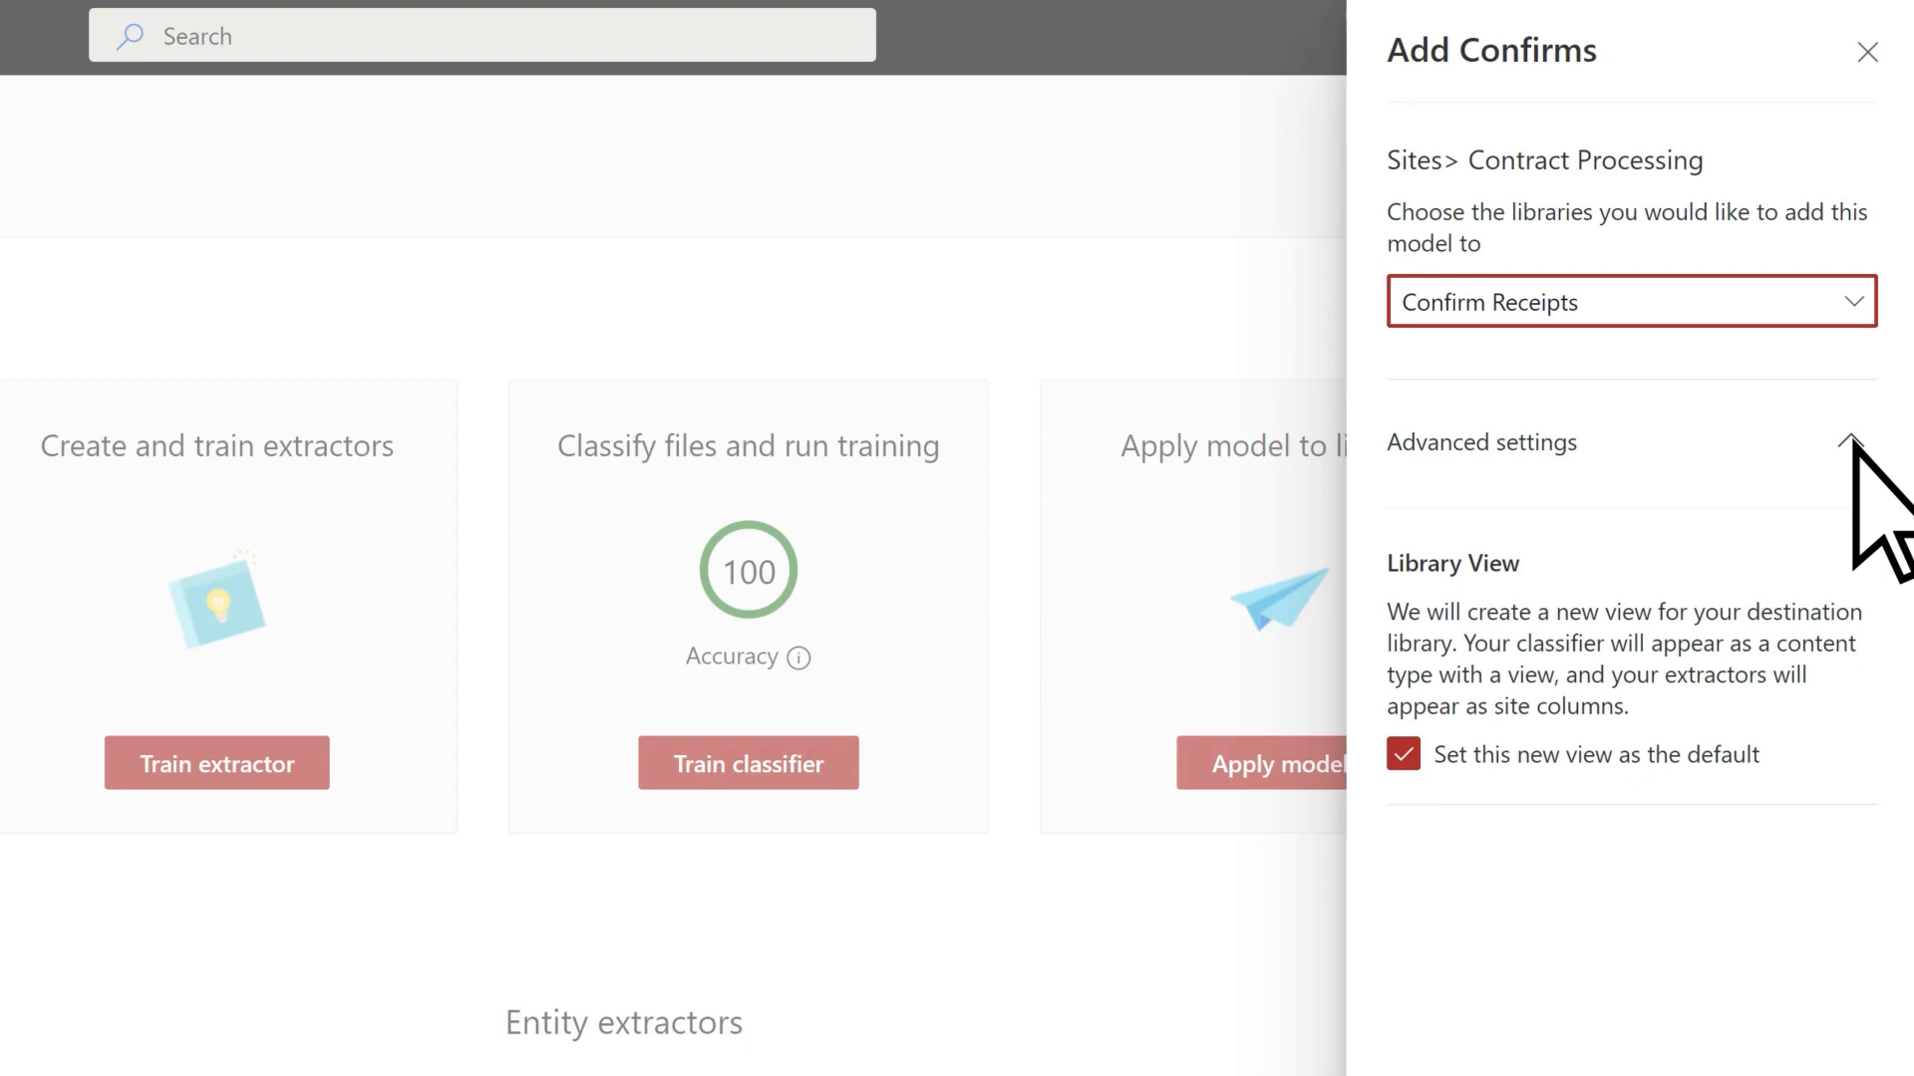
scroll("down", 3)
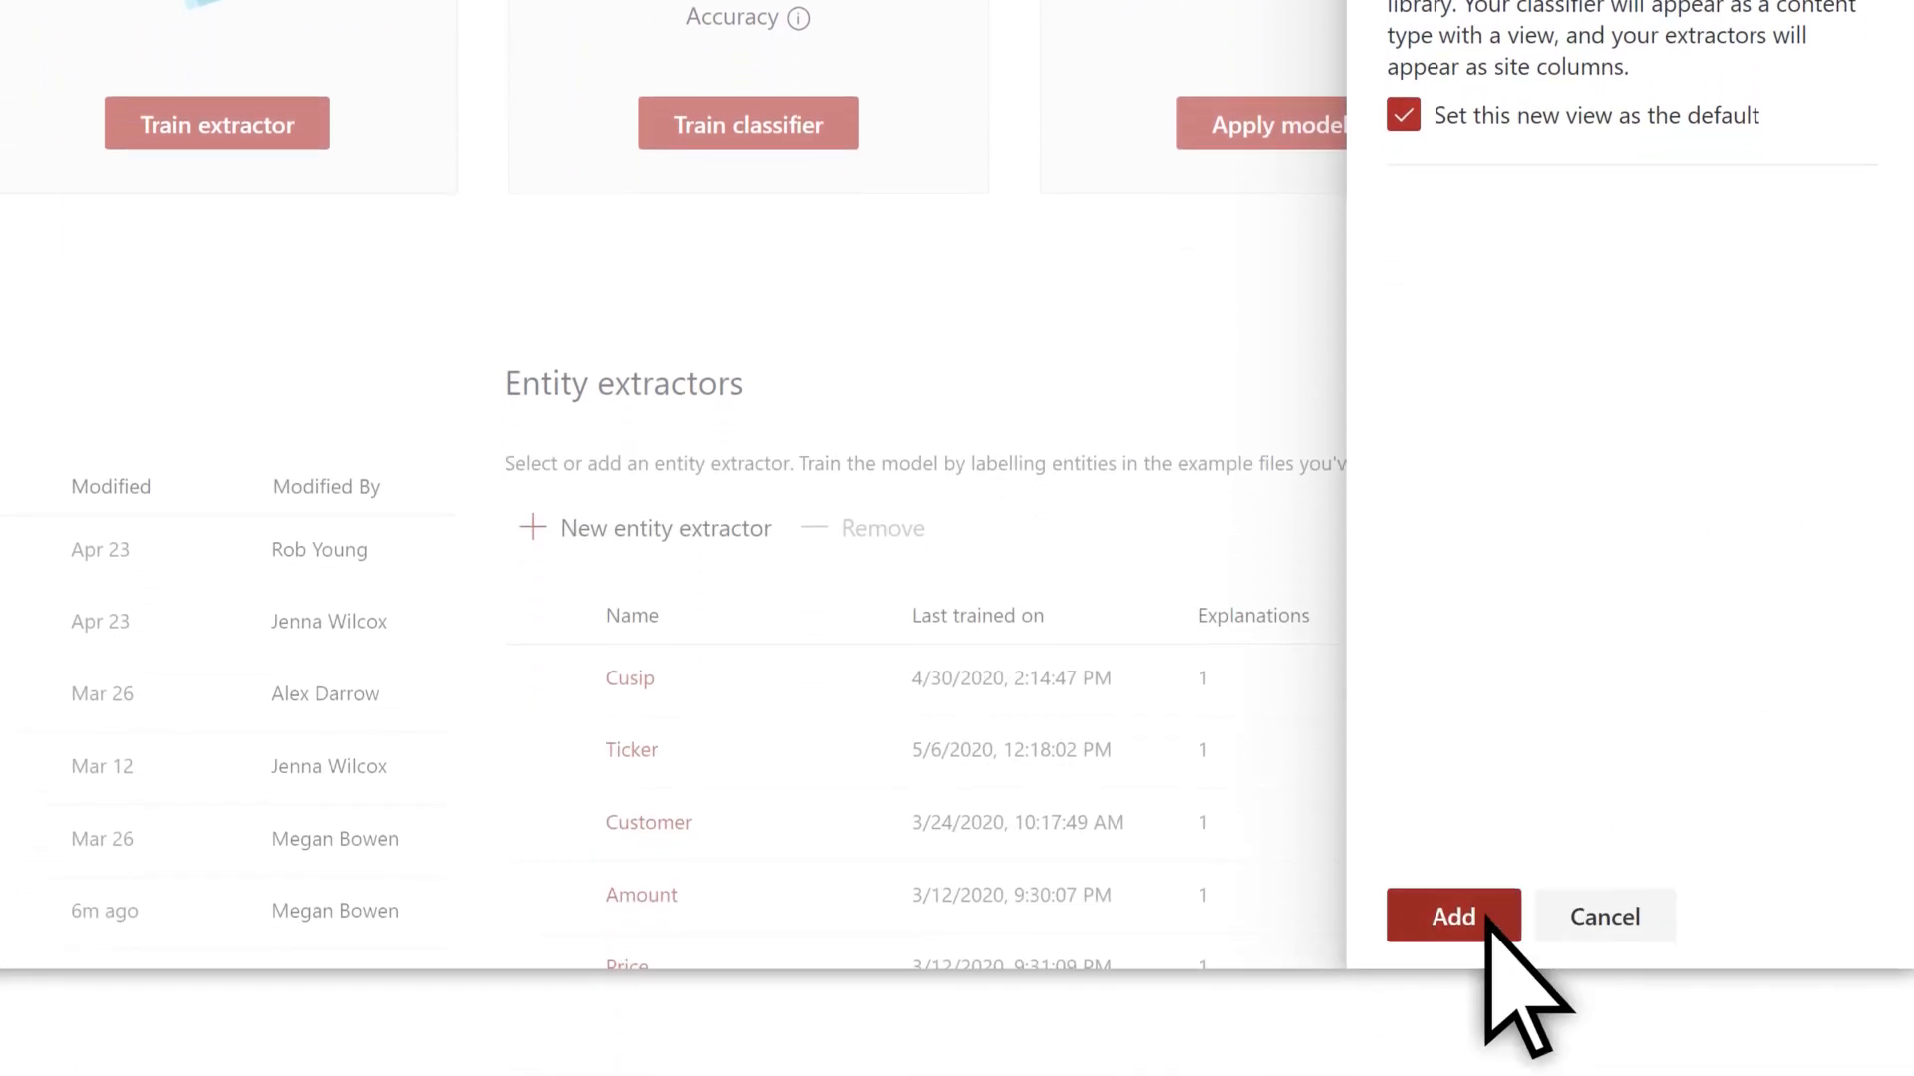
left_click(1453, 917)
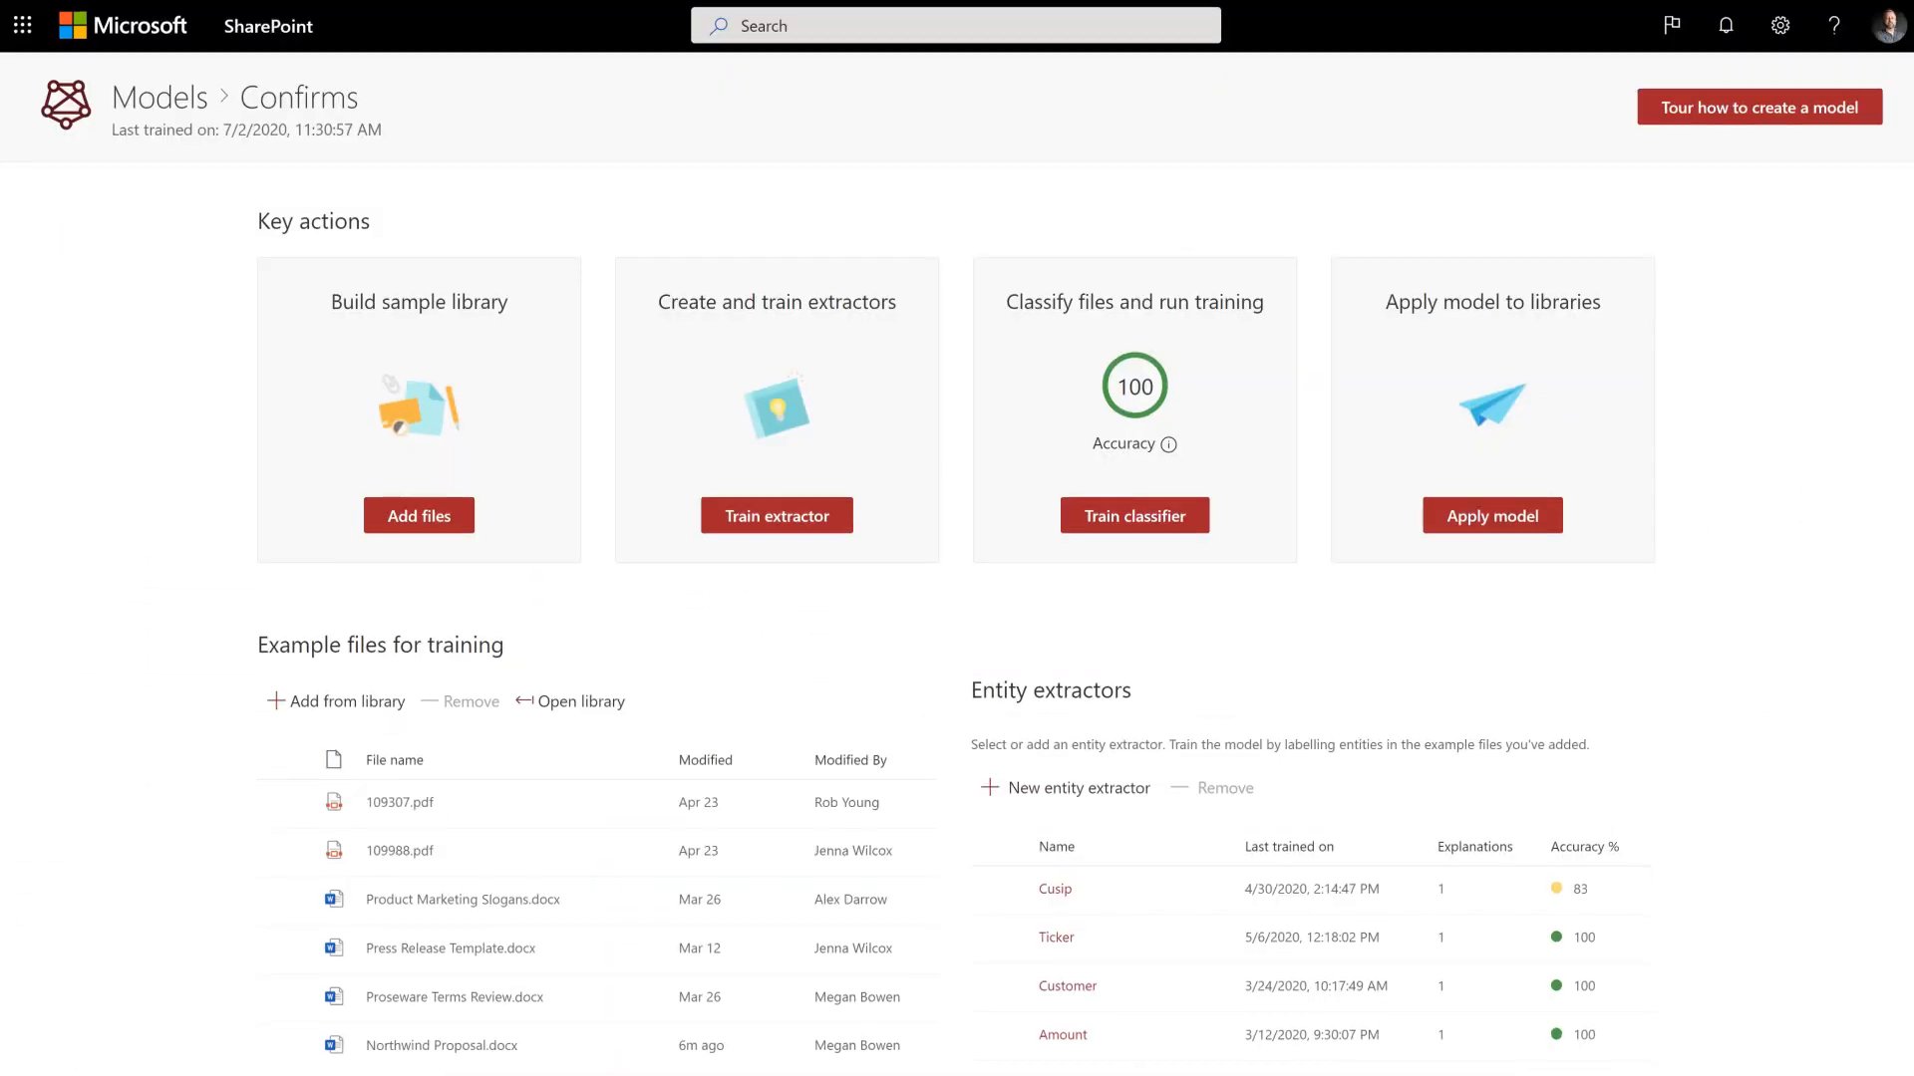
Step: Scroll down the model page toward the Contract Processing library
scroll("down", 3)
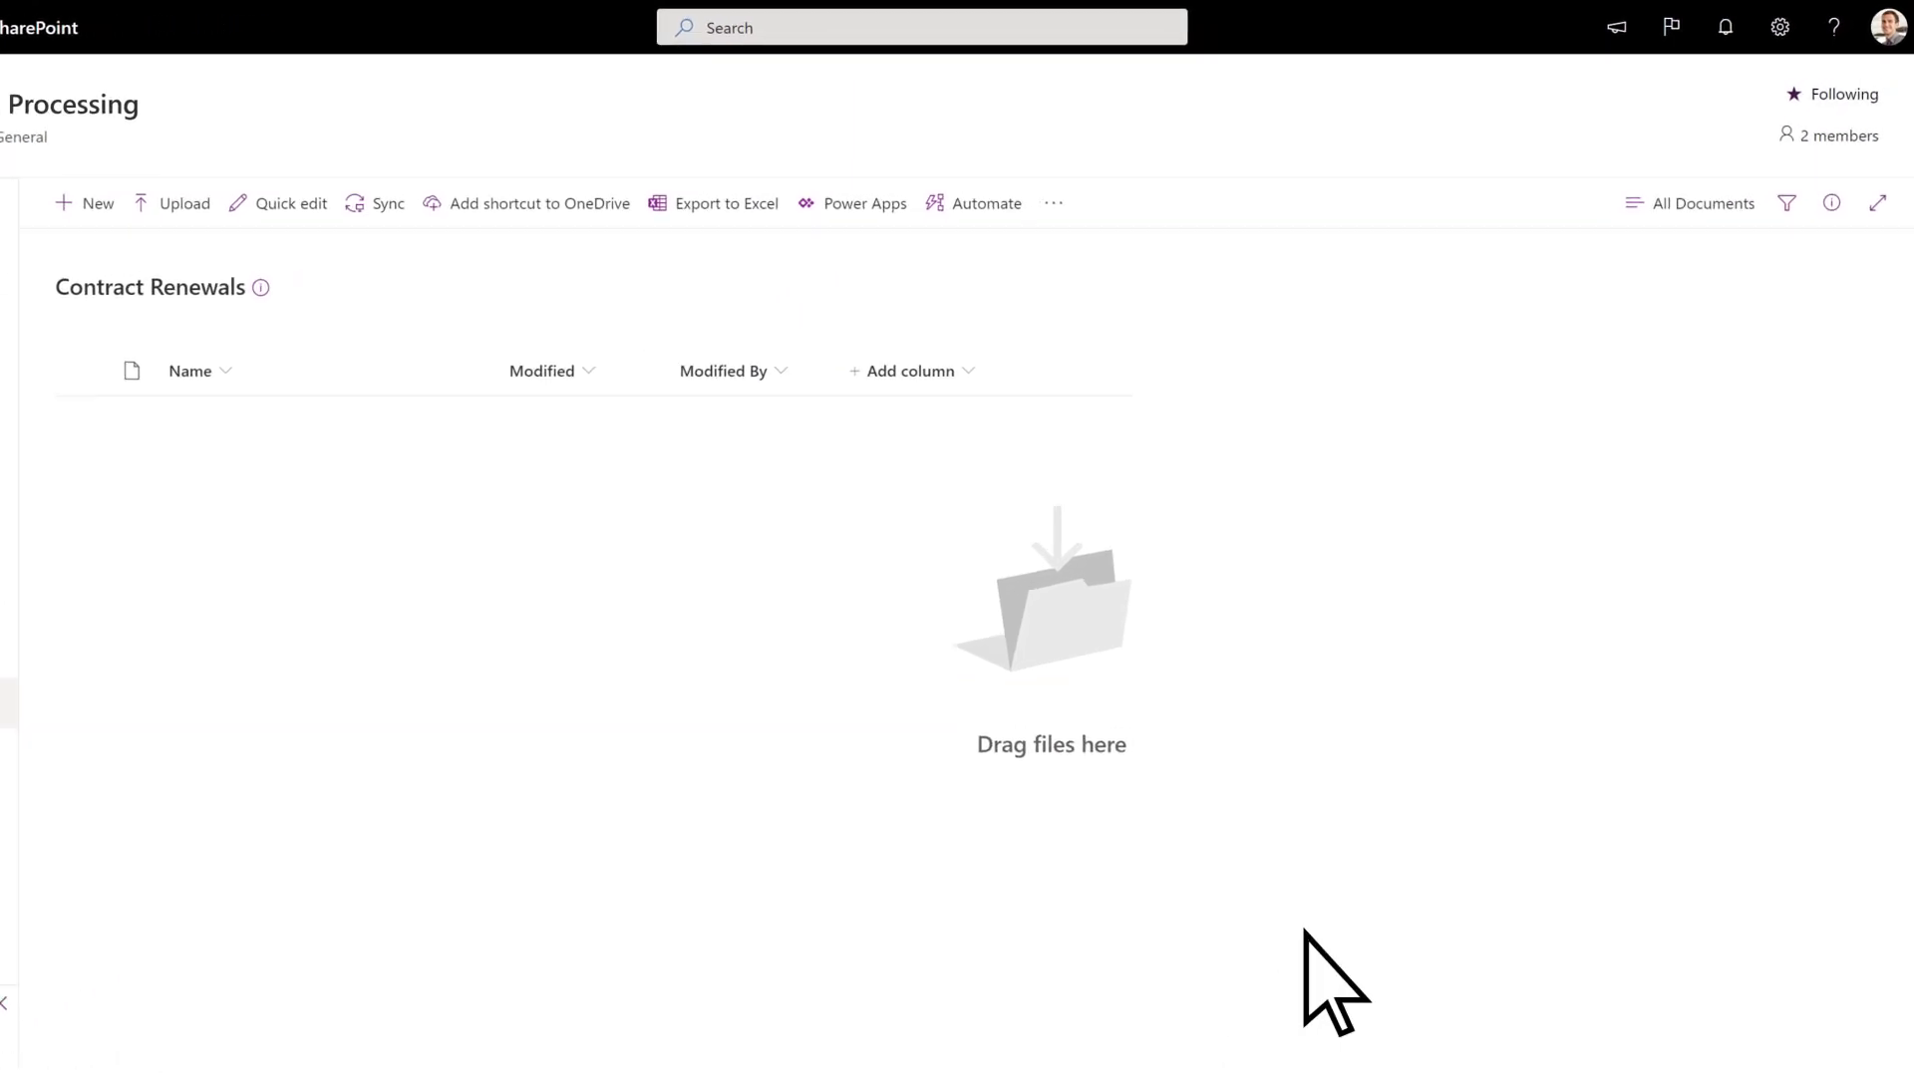
Step: Switch the library from All Documents to the Contract Renewals view
left_click(1701, 203)
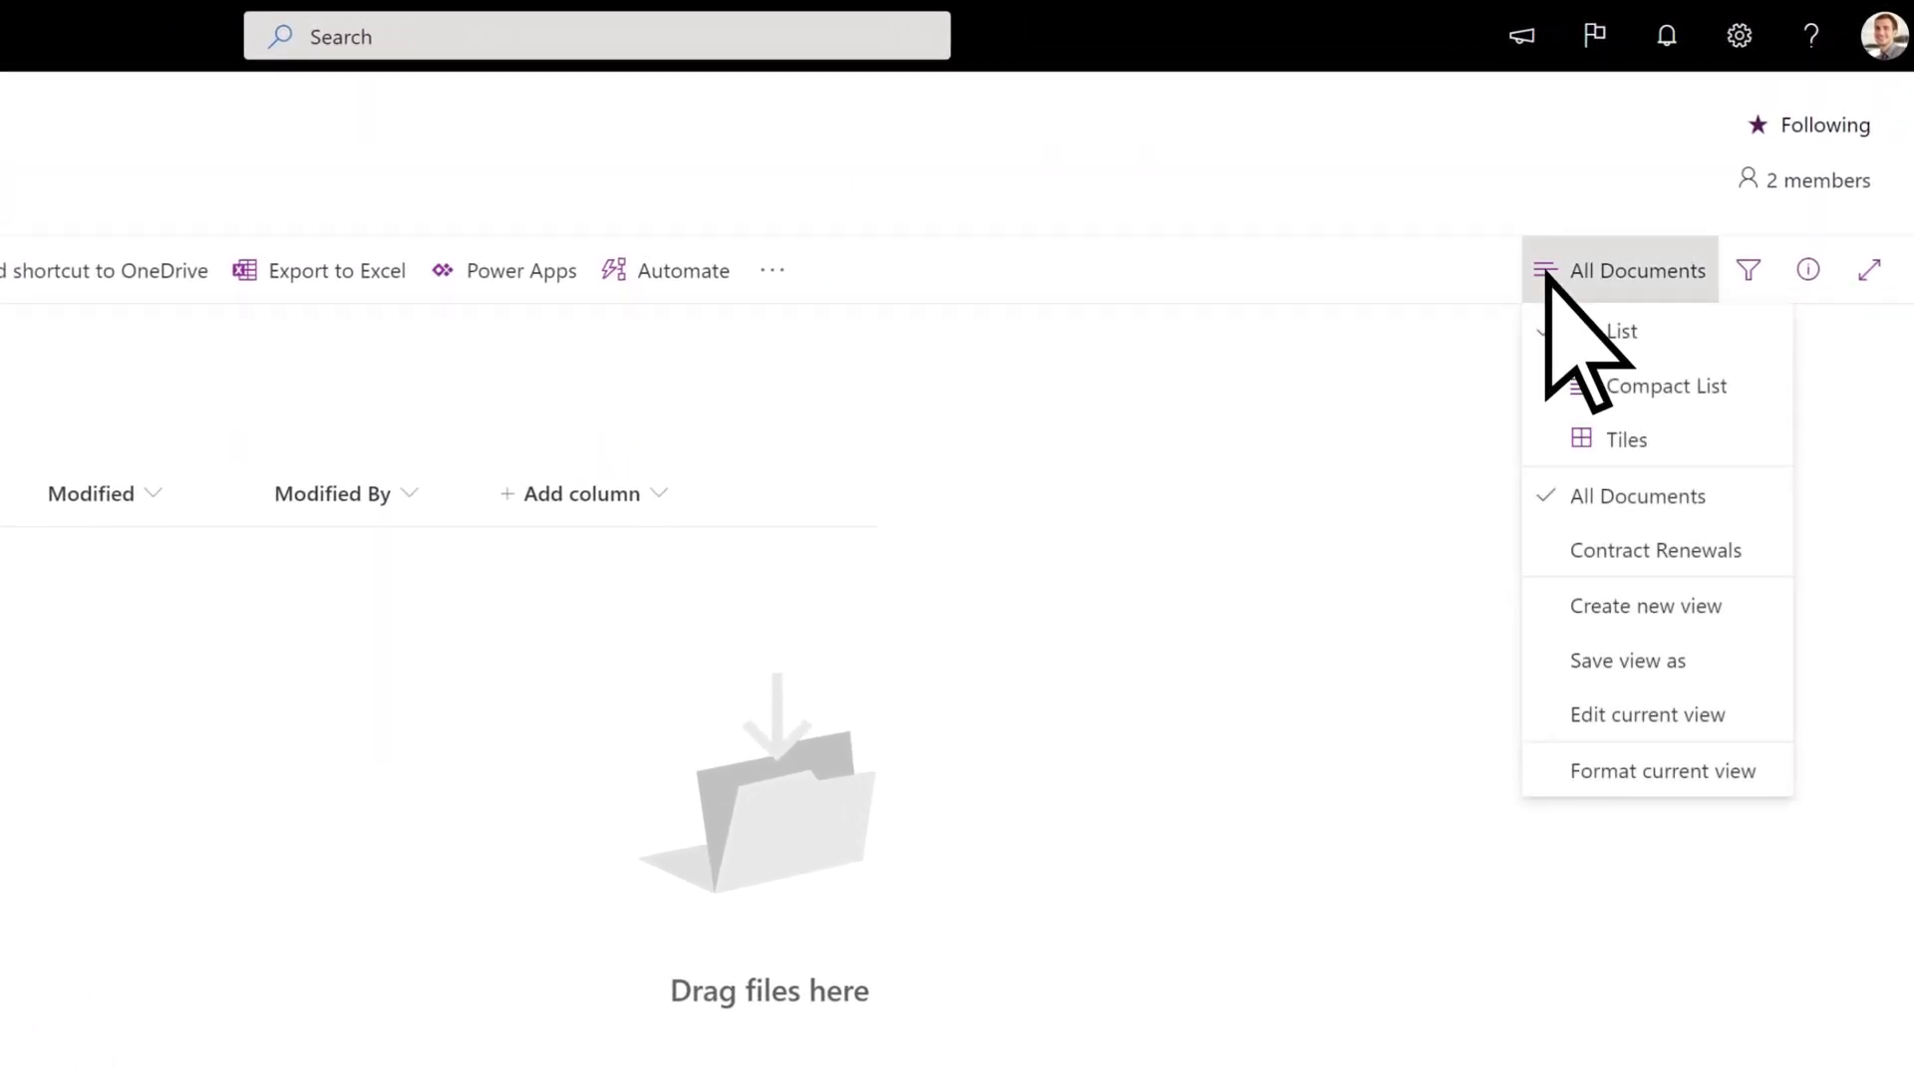
mouse_move(1654, 551)
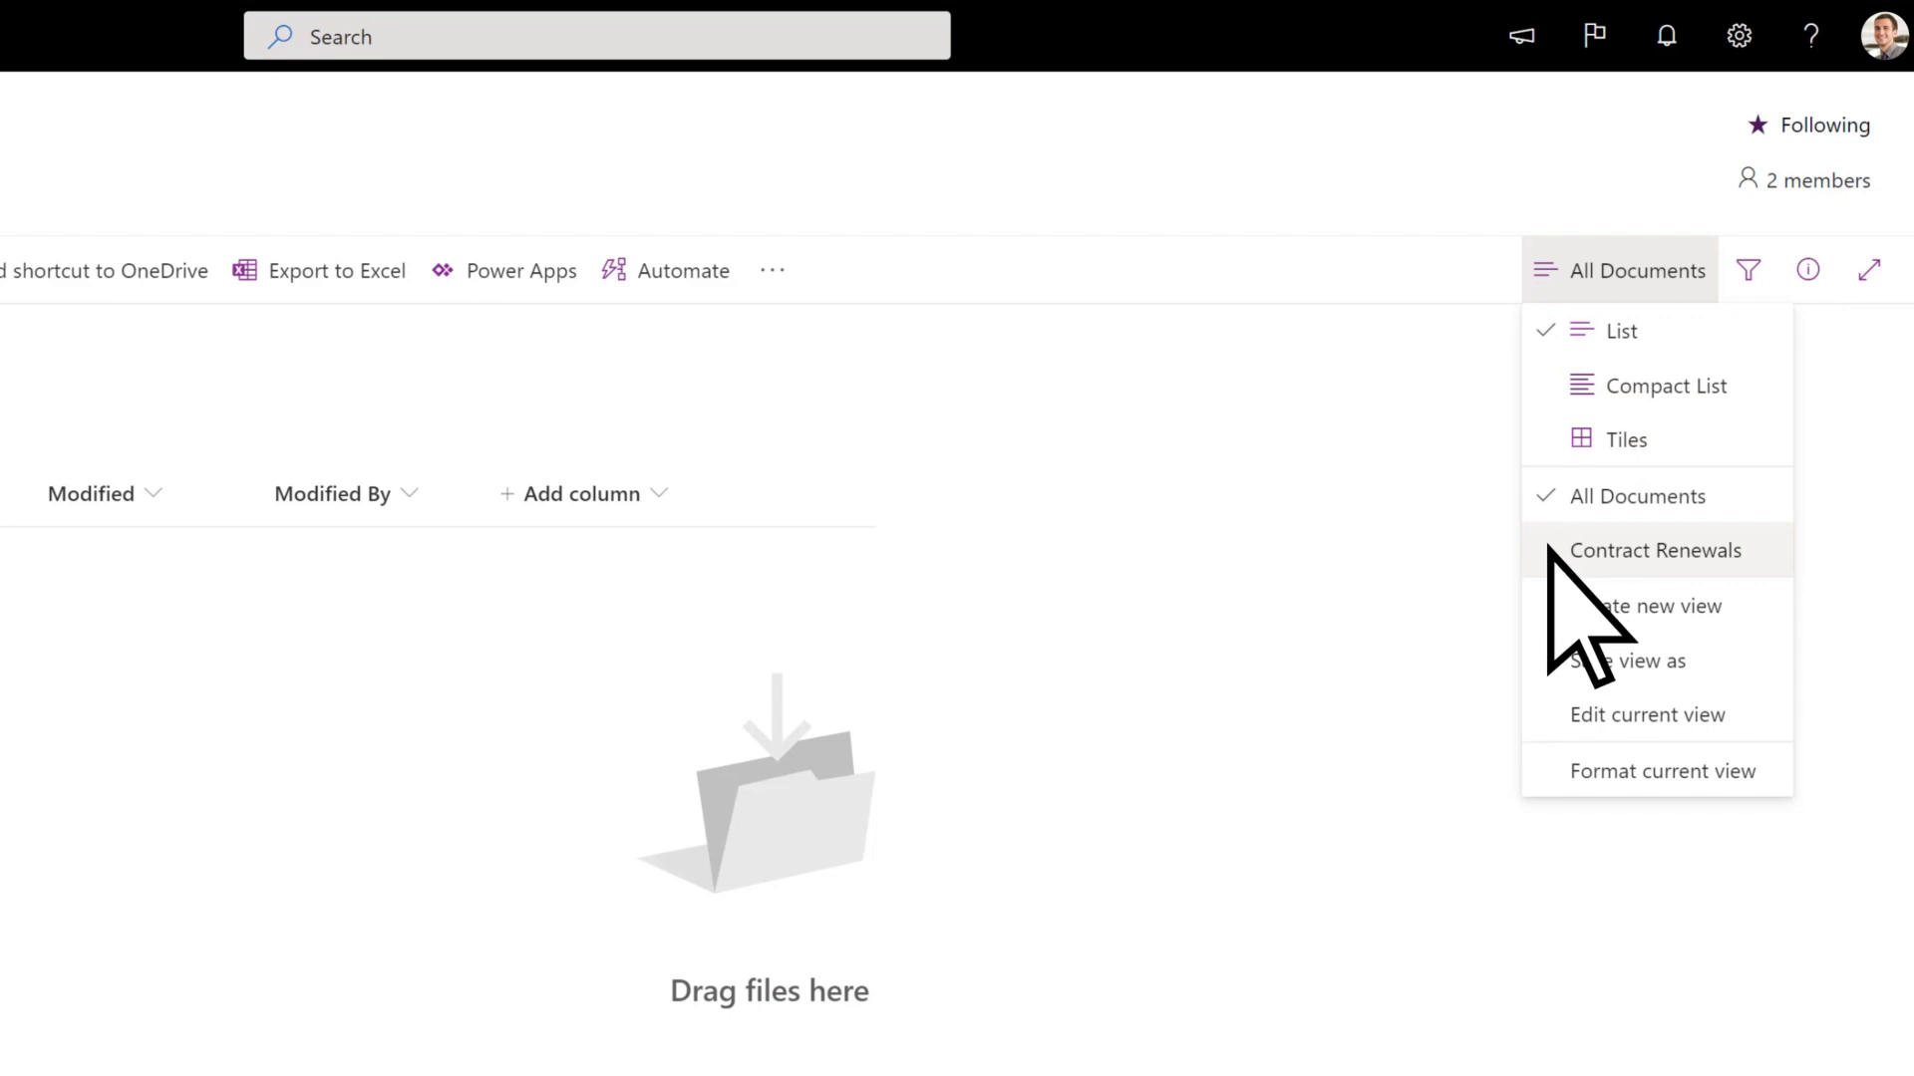
left_click(1655, 551)
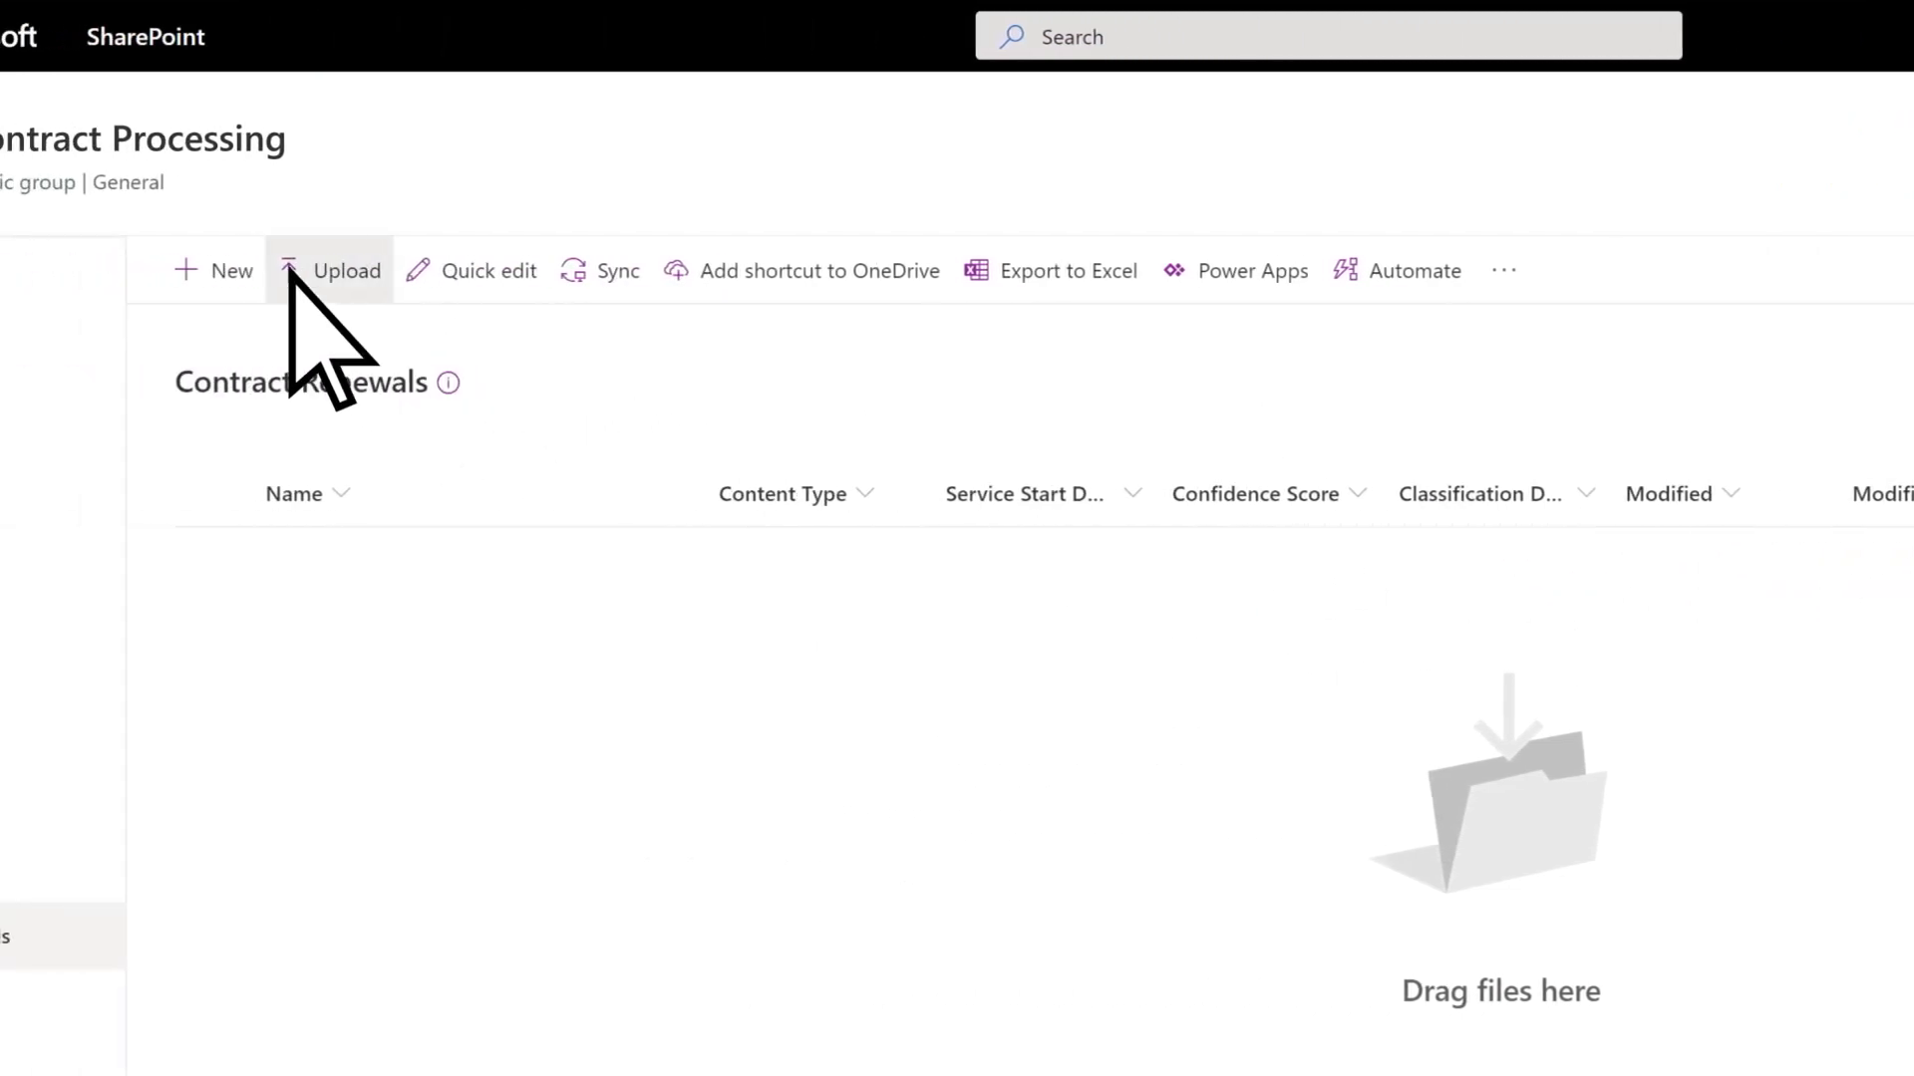
Step: Start a Files upload to bring Adatum contract documents into the library
left_click(345, 269)
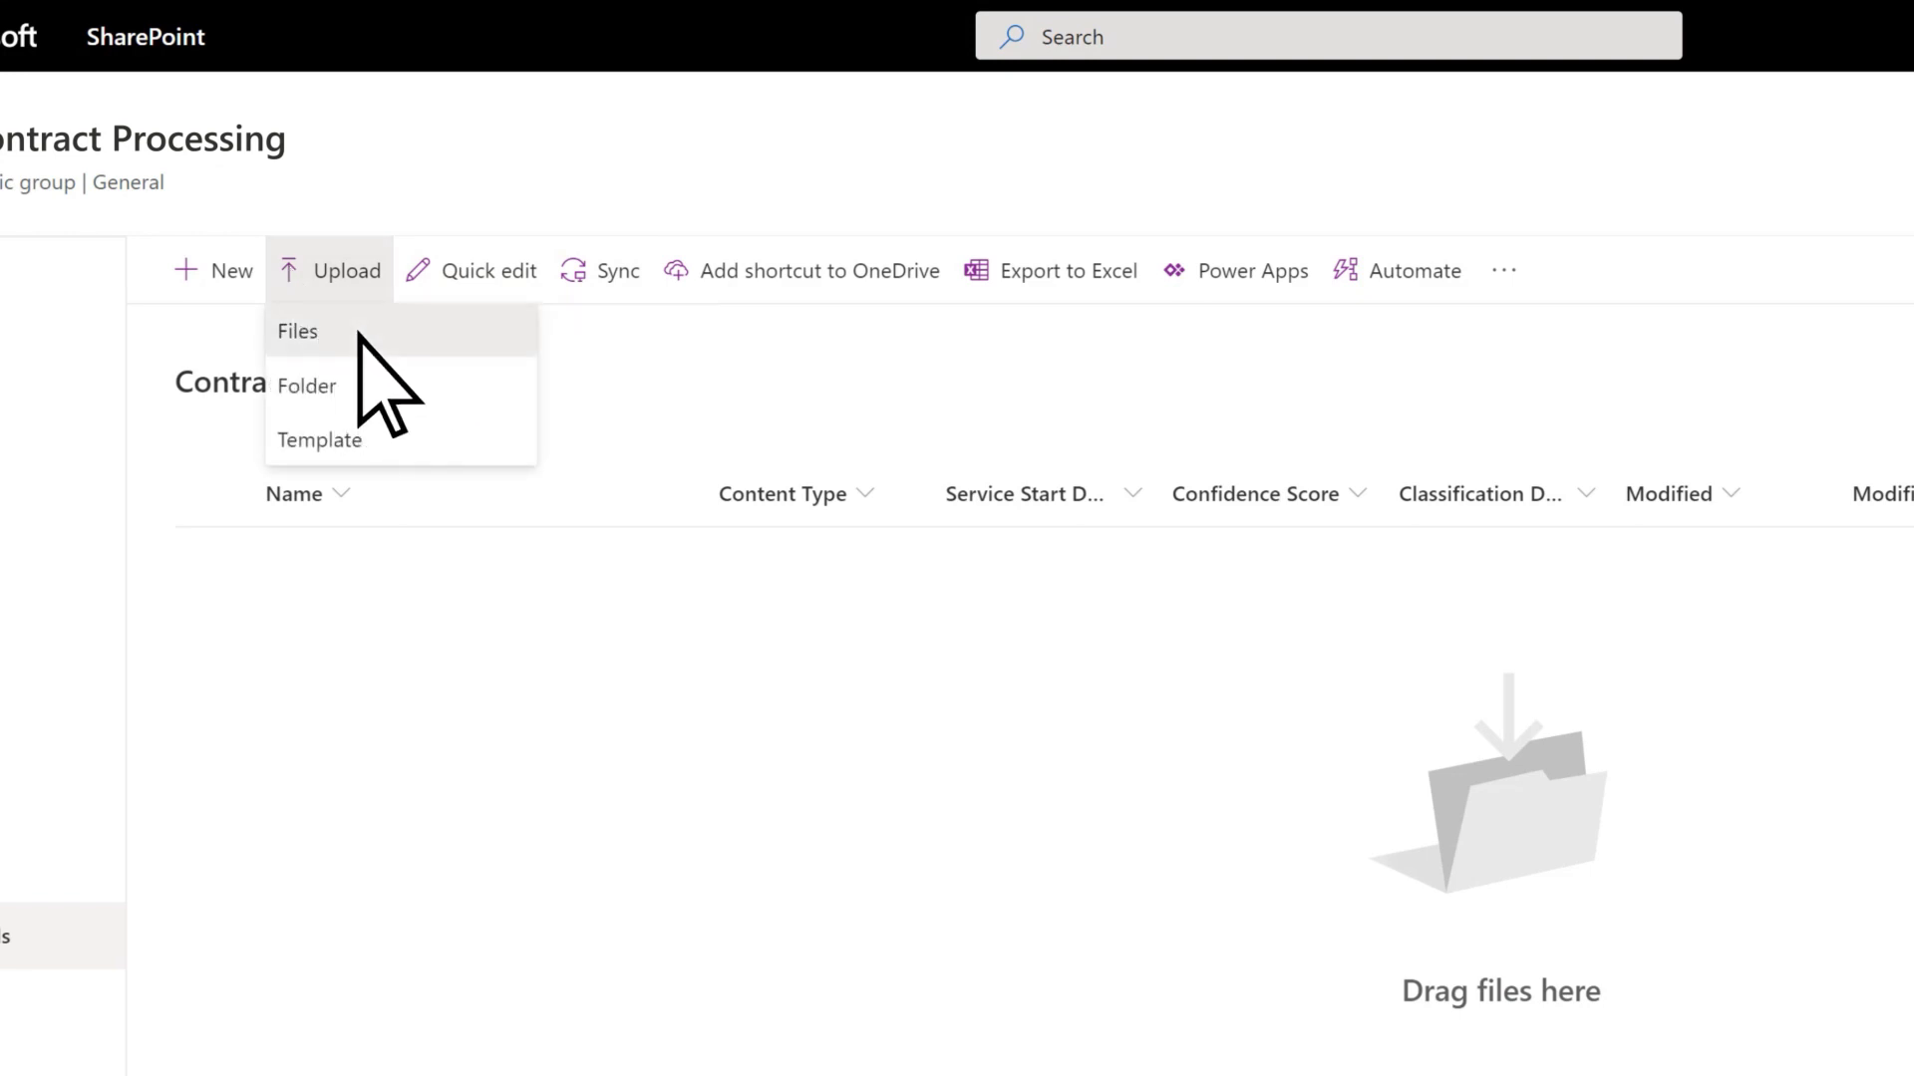
left_click(297, 331)
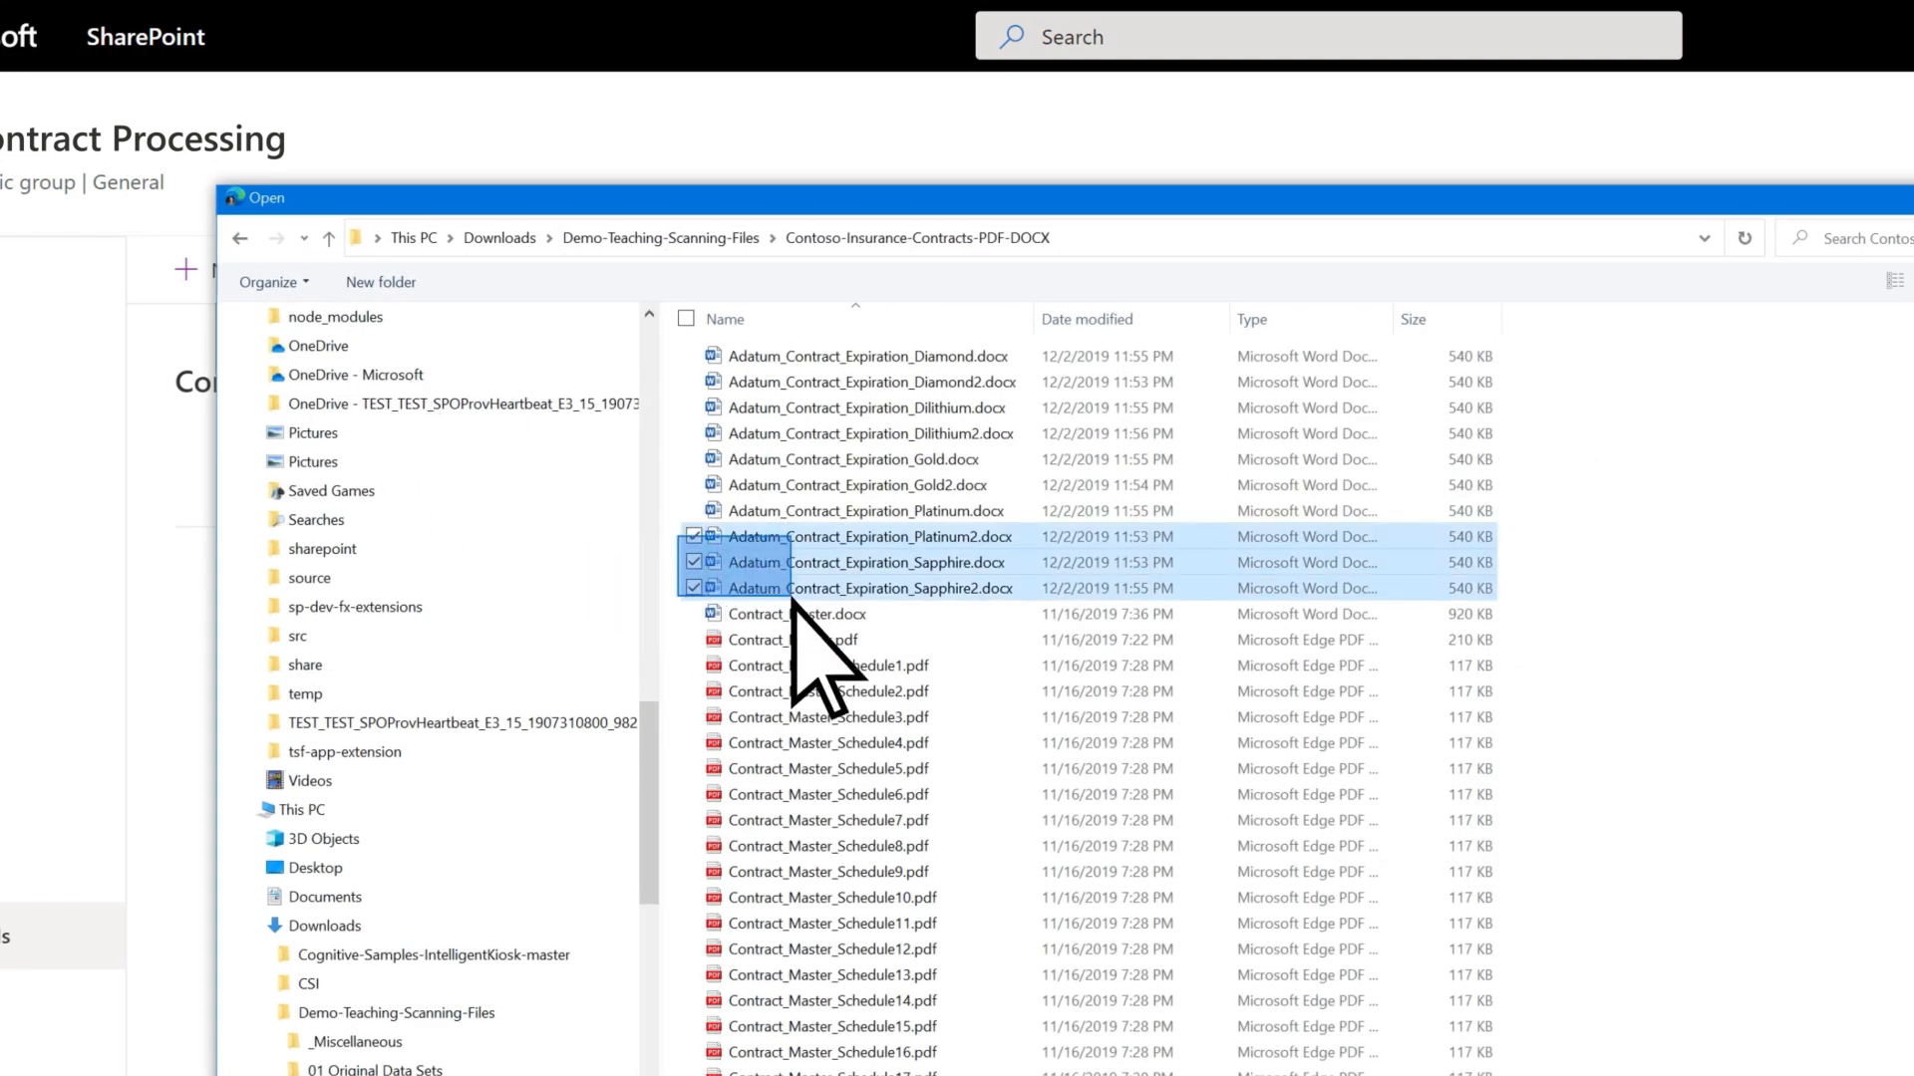